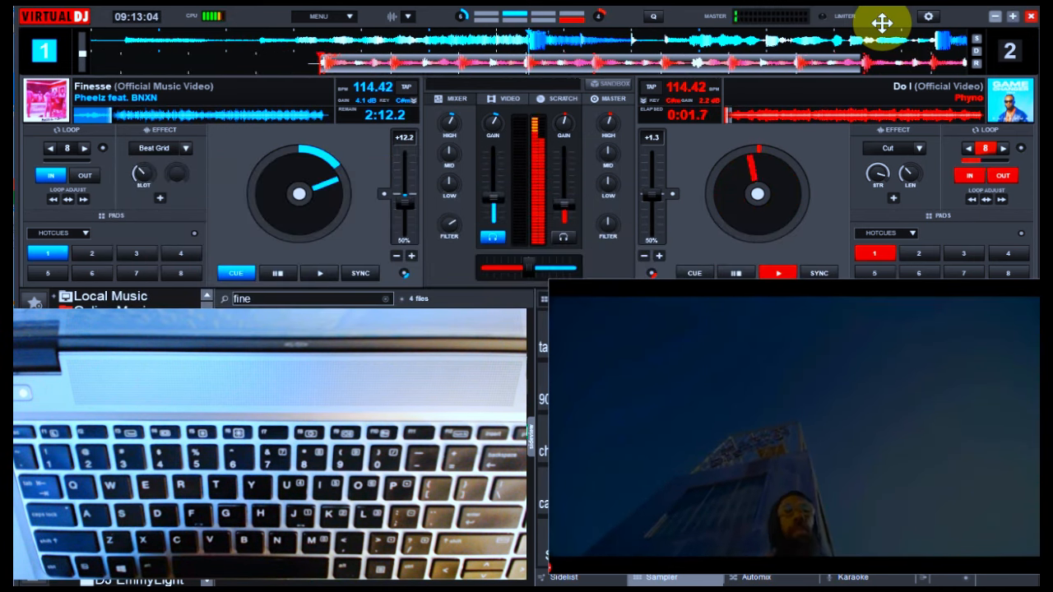
# Step: Restart Do I on deck 2 from its beginning and start deck 1 playing
pyautogui.click(320, 273)
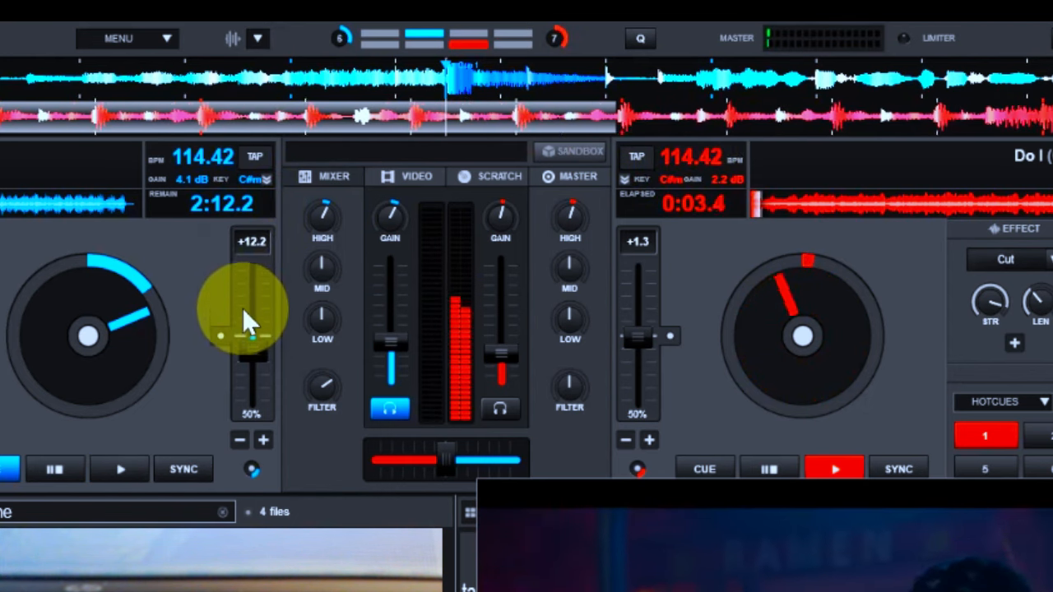
pyautogui.click(120, 468)
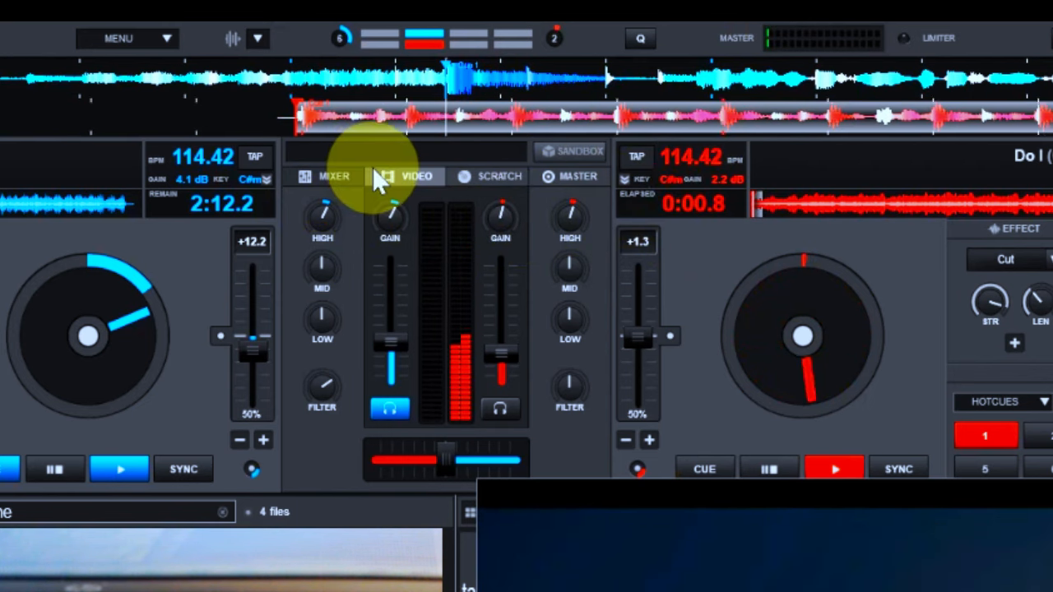
pyautogui.moveTo(690, 193)
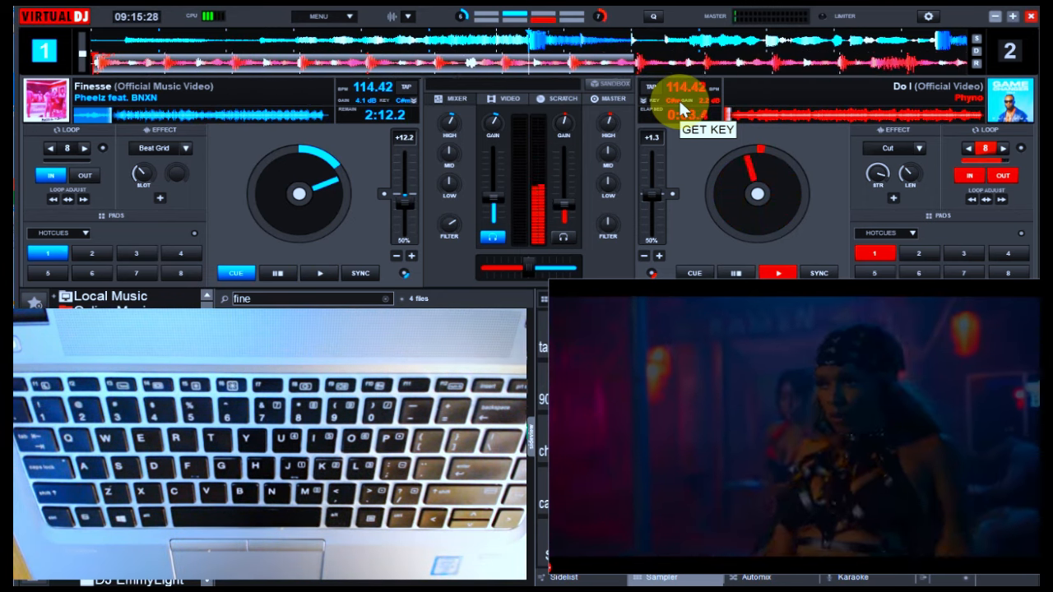
pyautogui.click(319, 272)
pyautogui.write('I DO PHY')
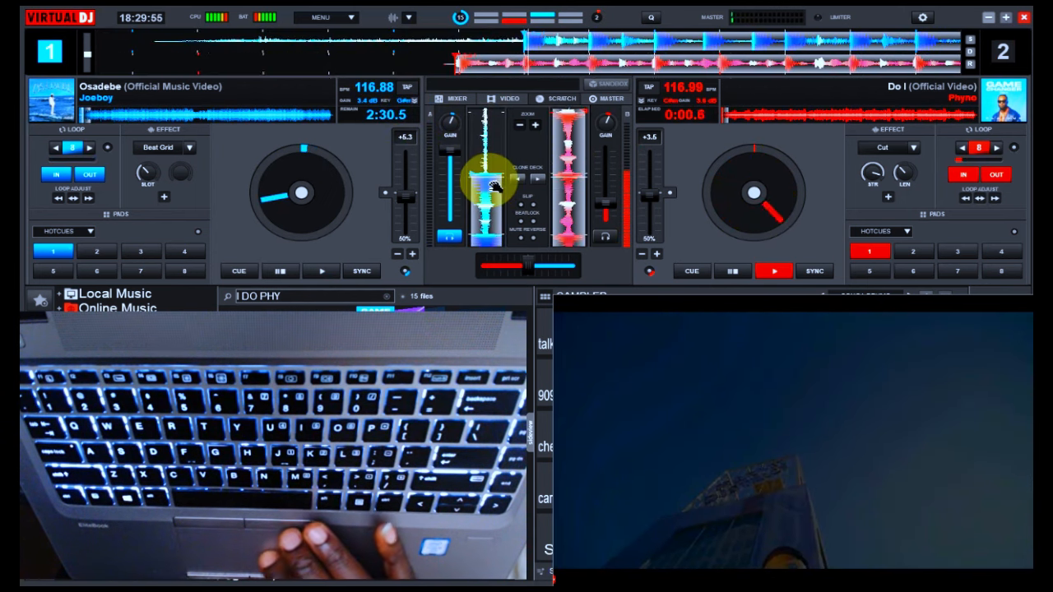
# Step: Start Osadebe on deck 1 playing over Do I on deck 2
pyautogui.click(321, 271)
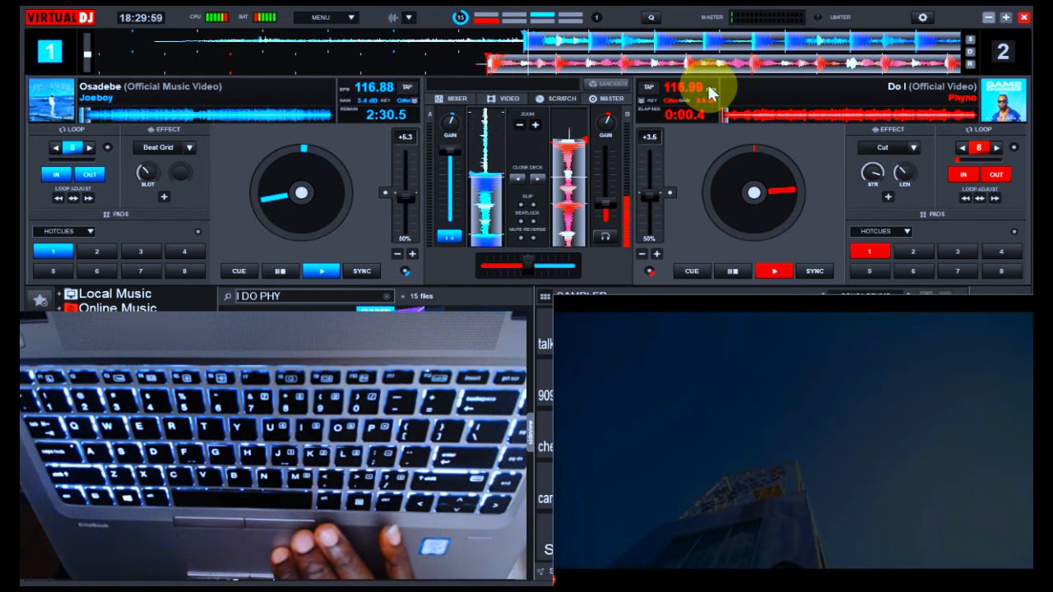
pyautogui.moveTo(703, 90)
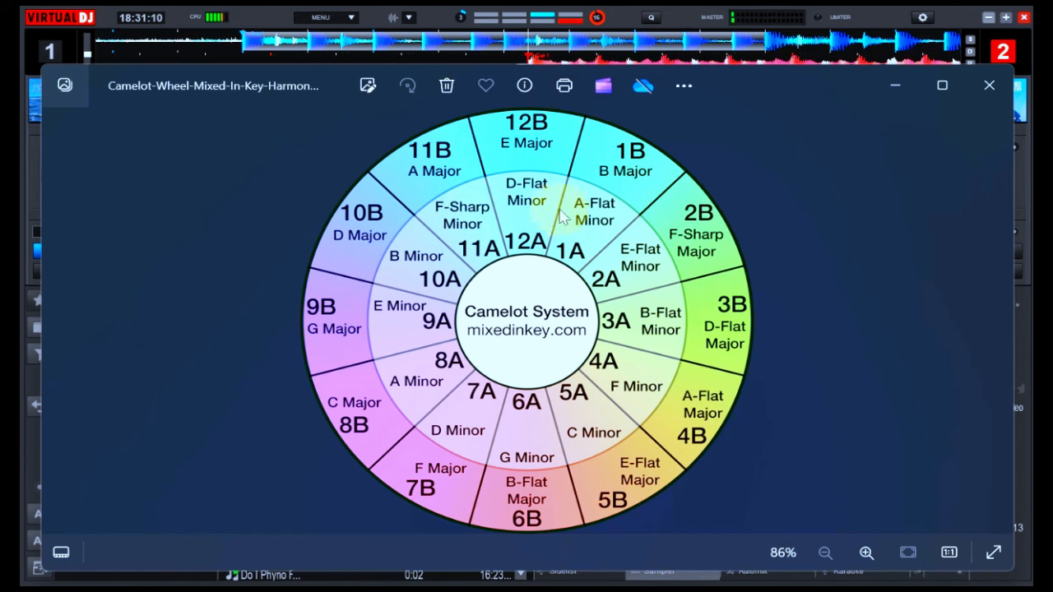
# Step: Close the Camelot wheel image in Photos to return to the VirtualDJ decks
pyautogui.click(989, 85)
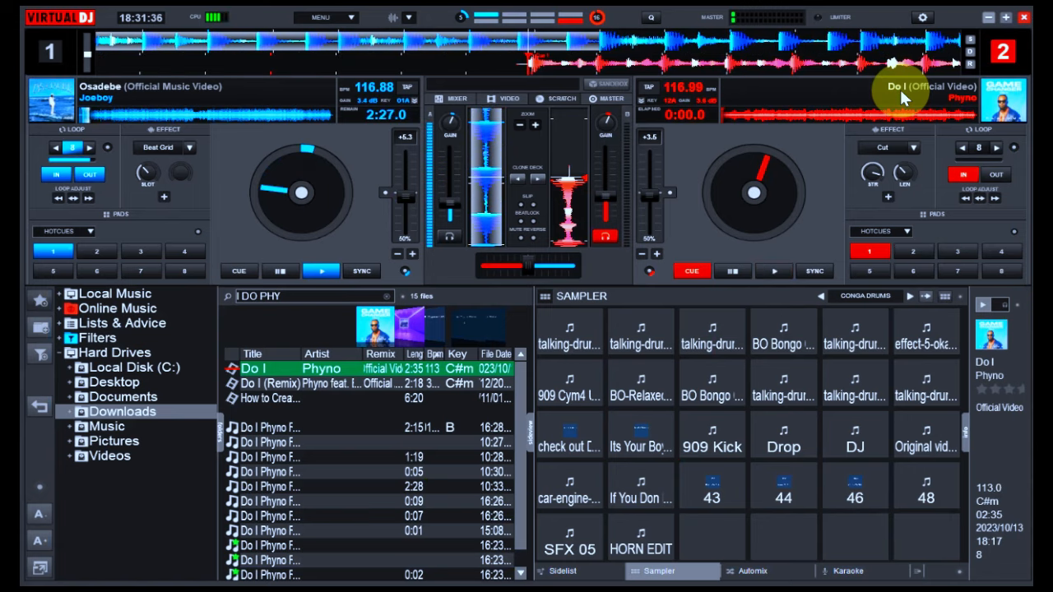